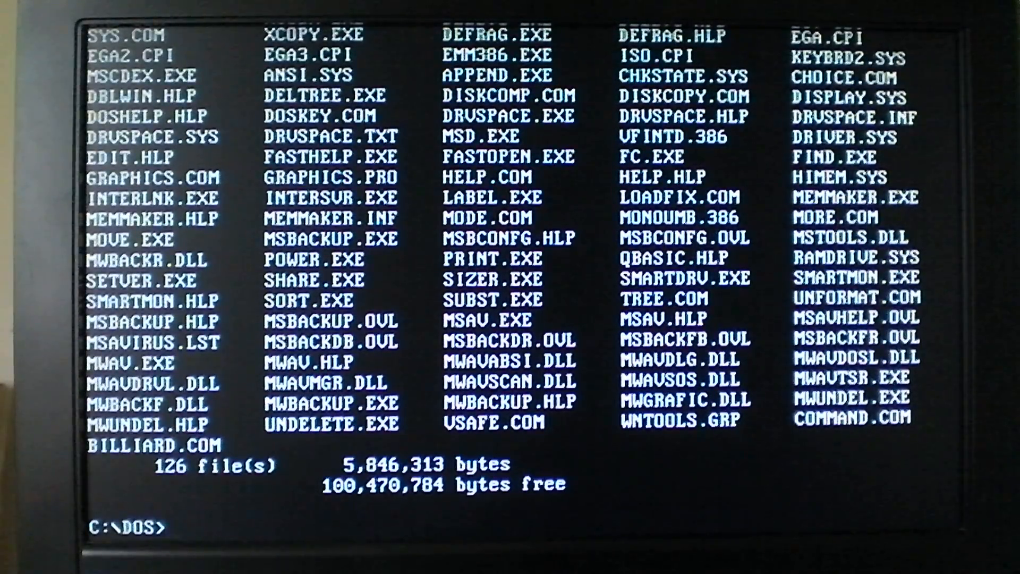
Step: Run the date command and set the system date to 1-31-92
type("date")
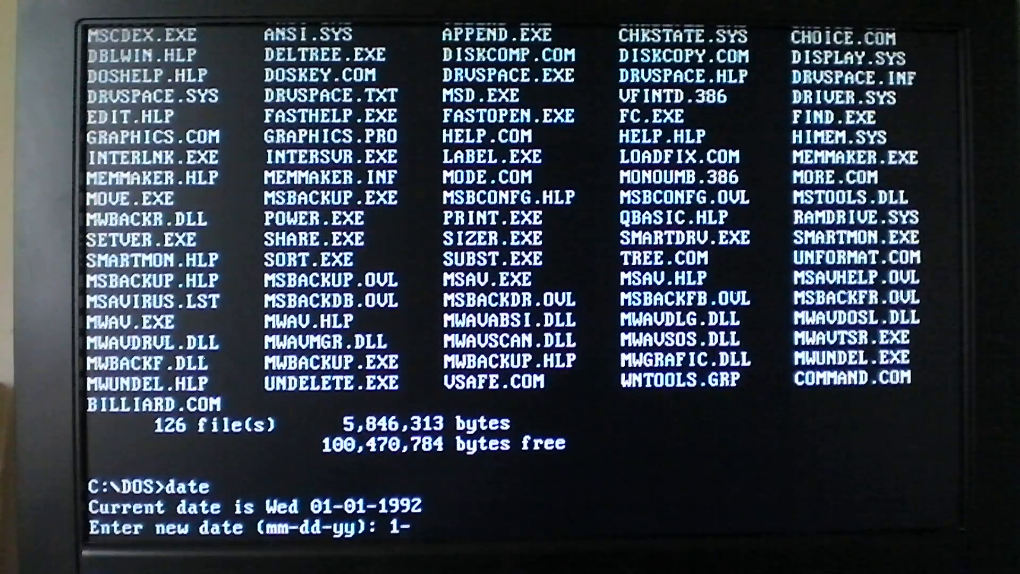
type("31-92")
key("Return")
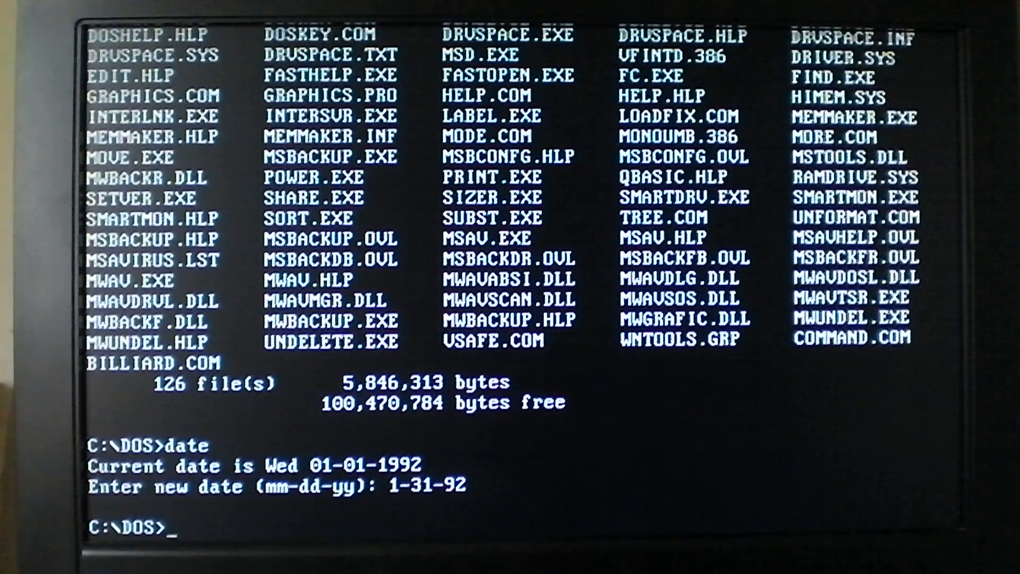
Step: Run billiard from the C:\DOS prompt to start the colored-letter payload
type("b")
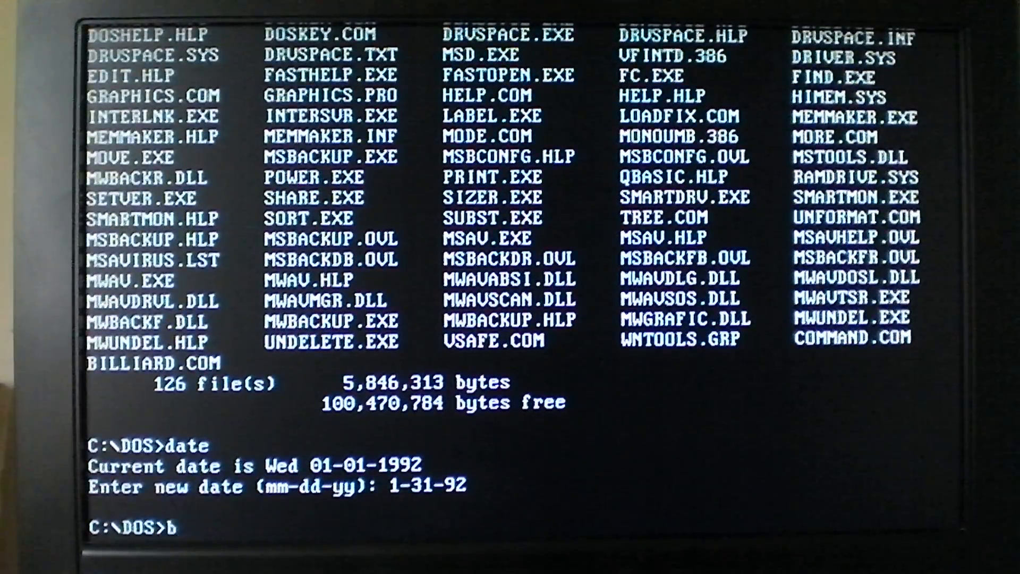
type("illiard")
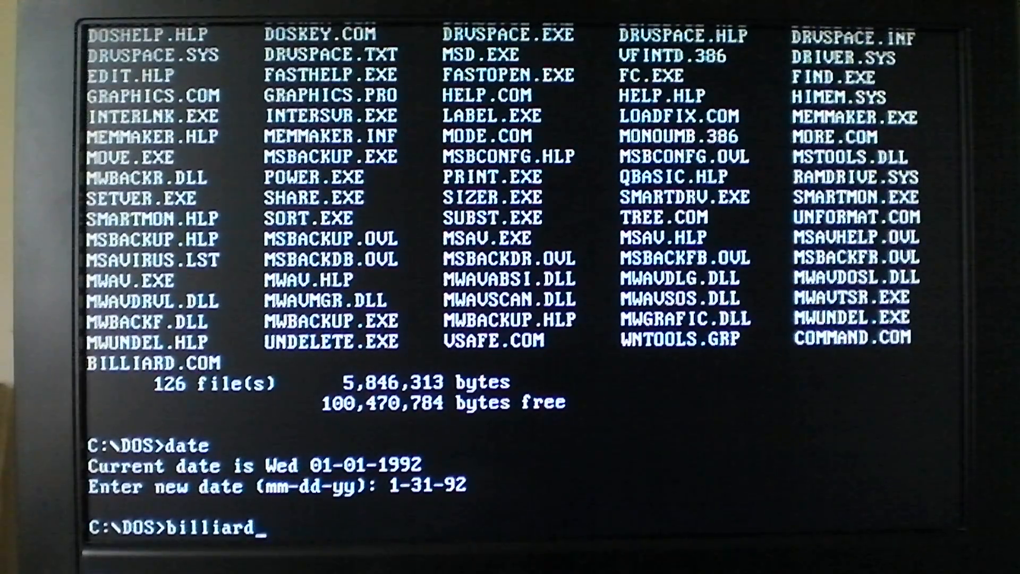
key("Return")
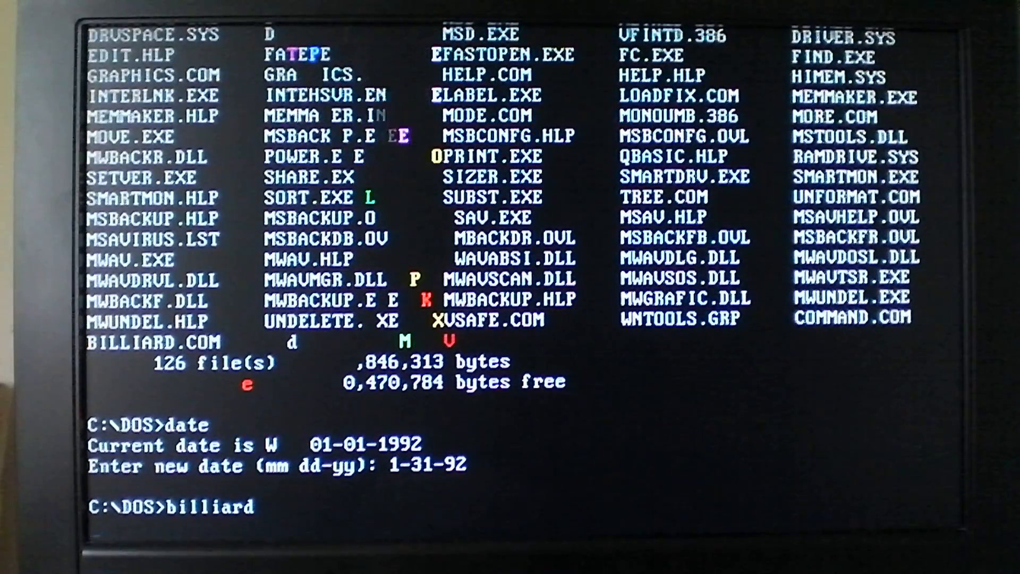
key("Return")
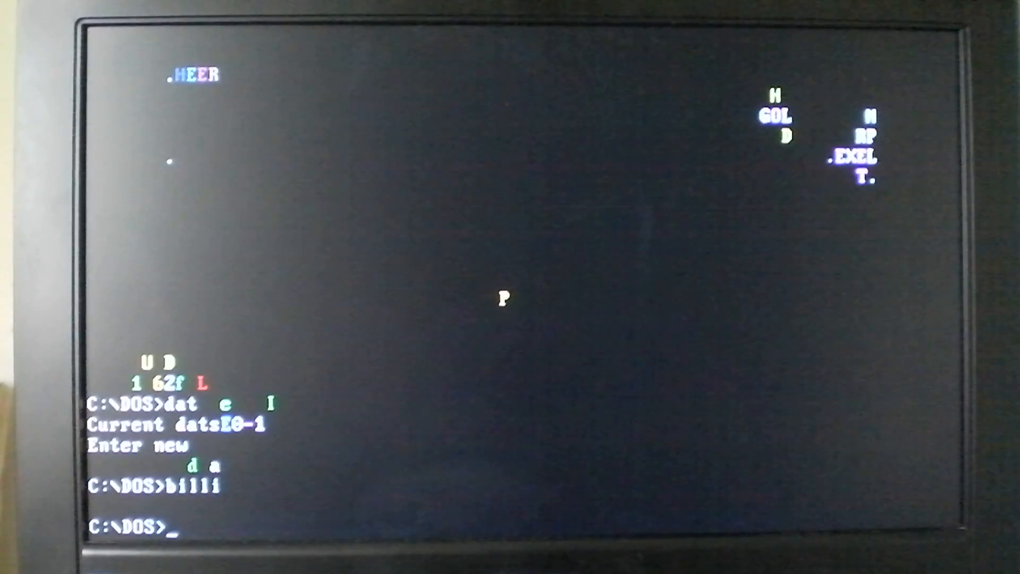
Step: Run billiard a second time over the scrambled screen, returning to a fresh prompt
type("billiard")
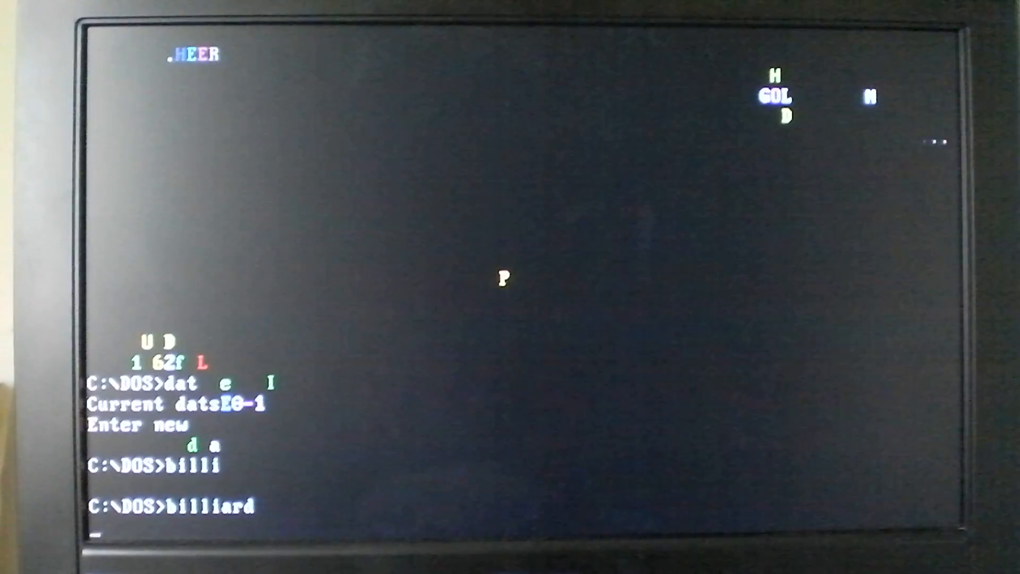
key("Return")
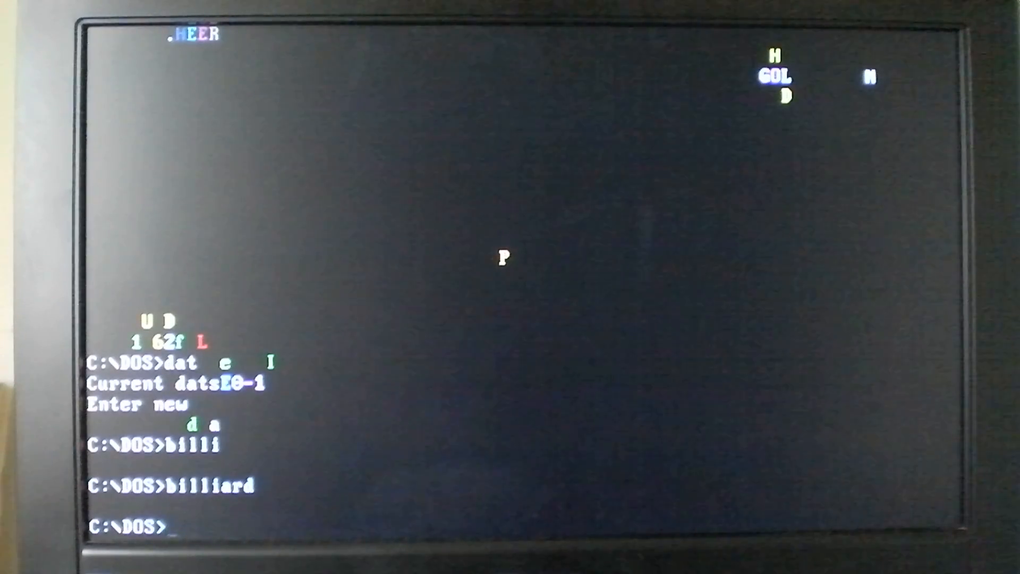